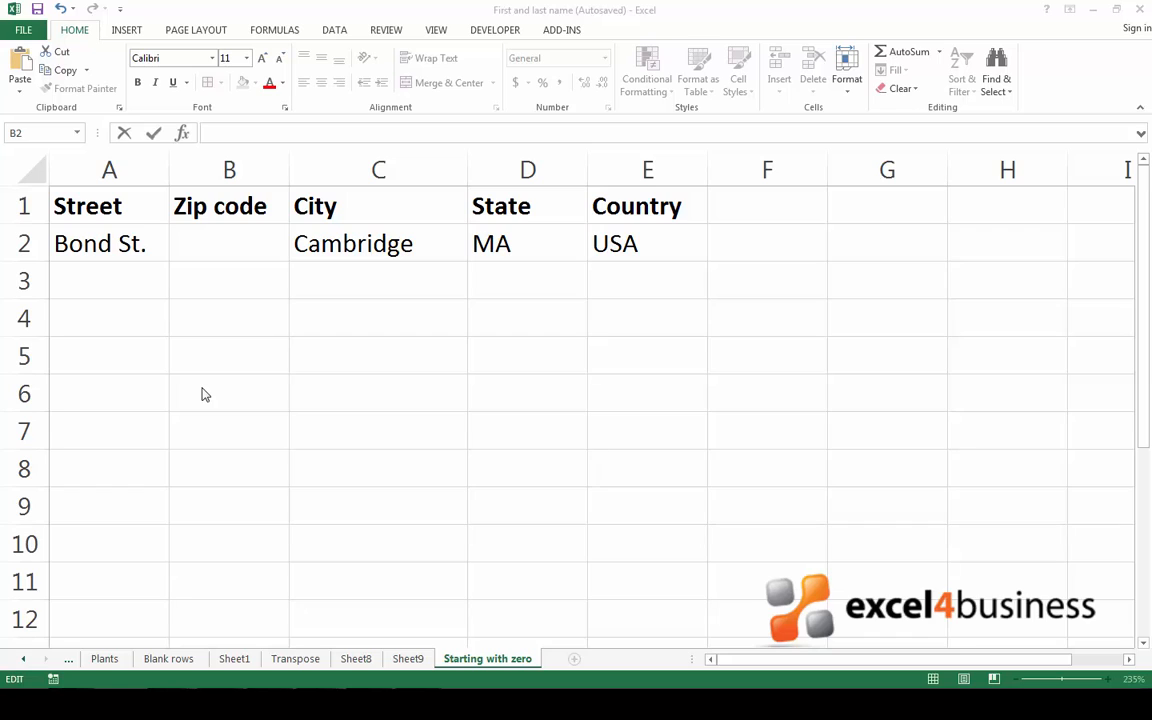
Enter zip code 02139 into cell B2, where it displays as 2139
click(228, 244)
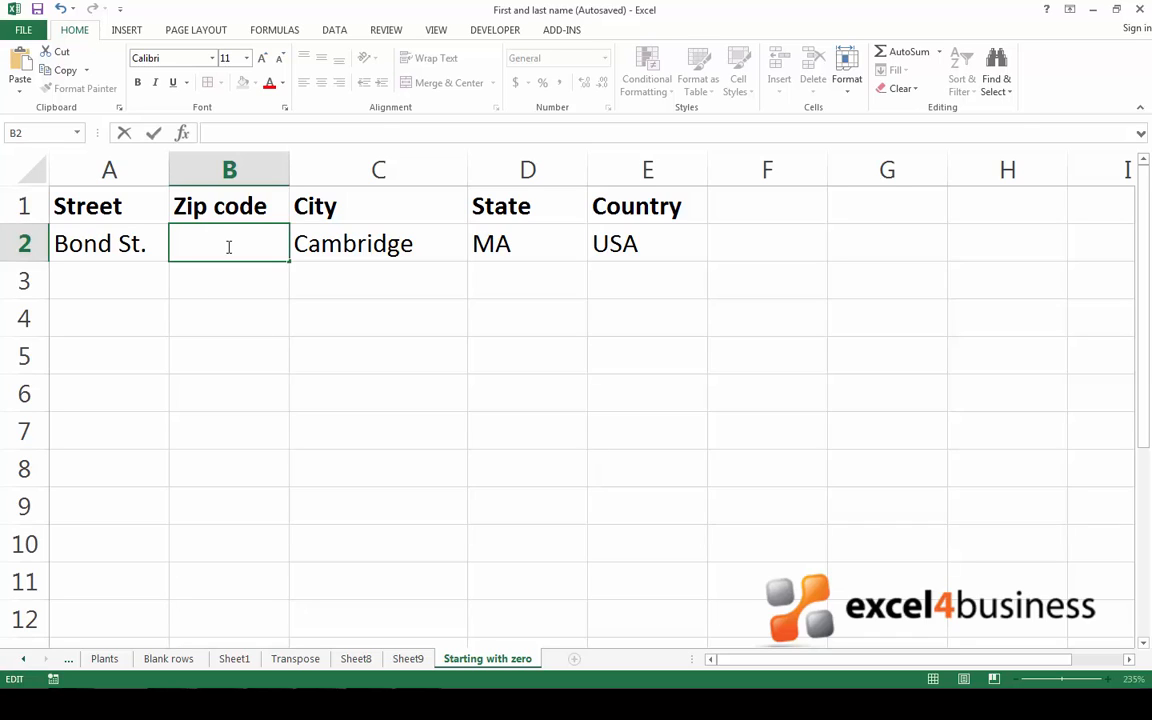
text(0213)
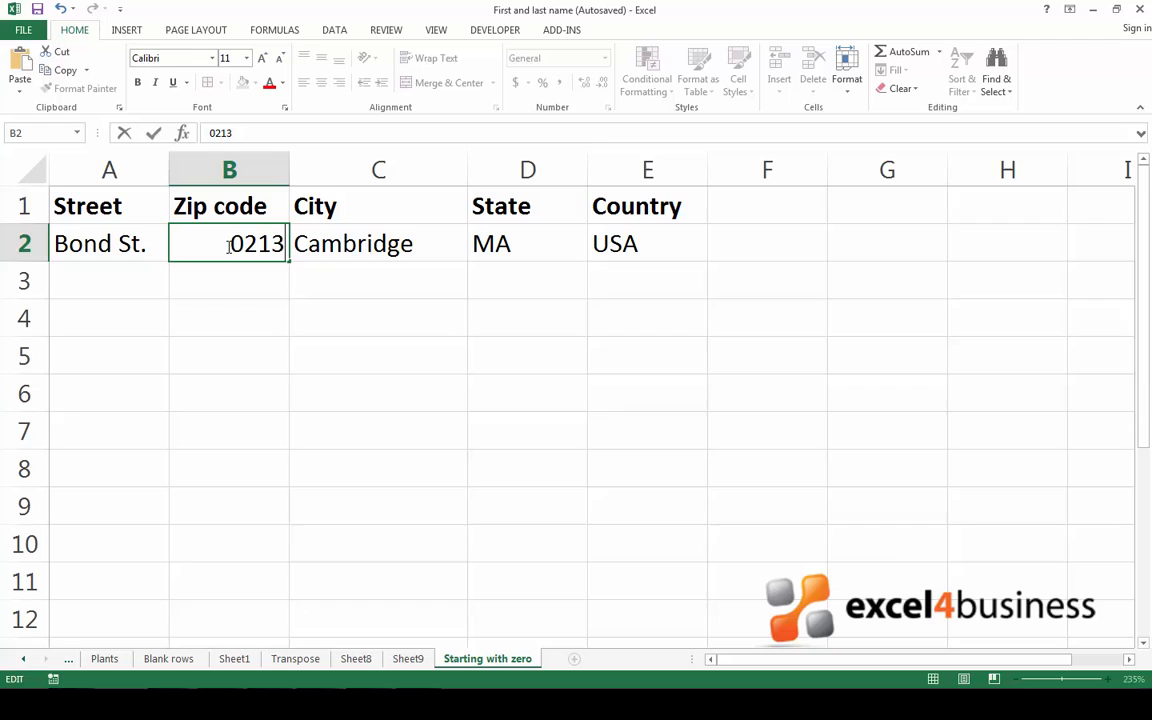
key(Return)
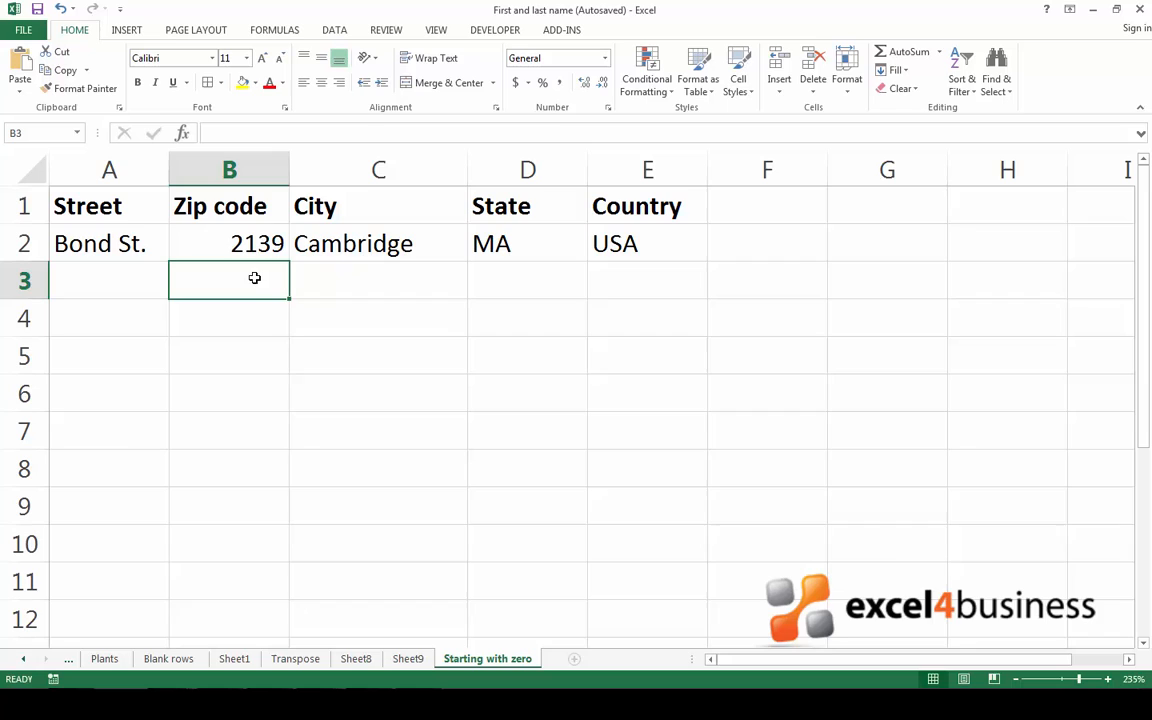
click(228, 244)
text(')
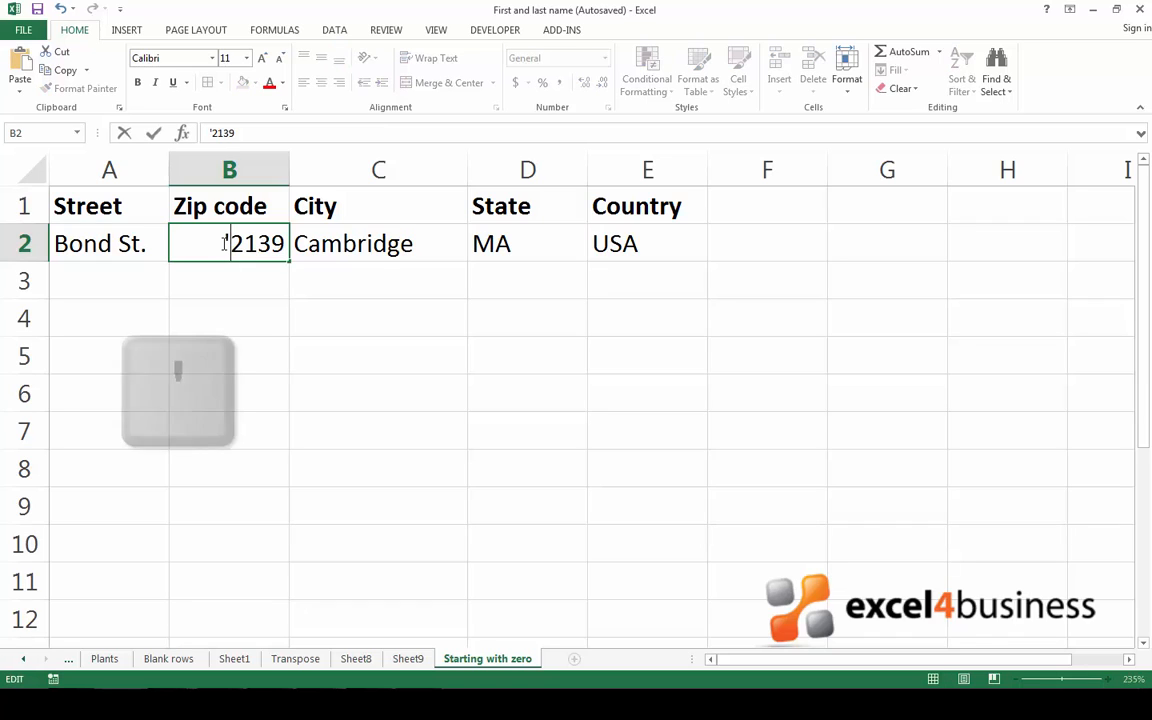
text(0)
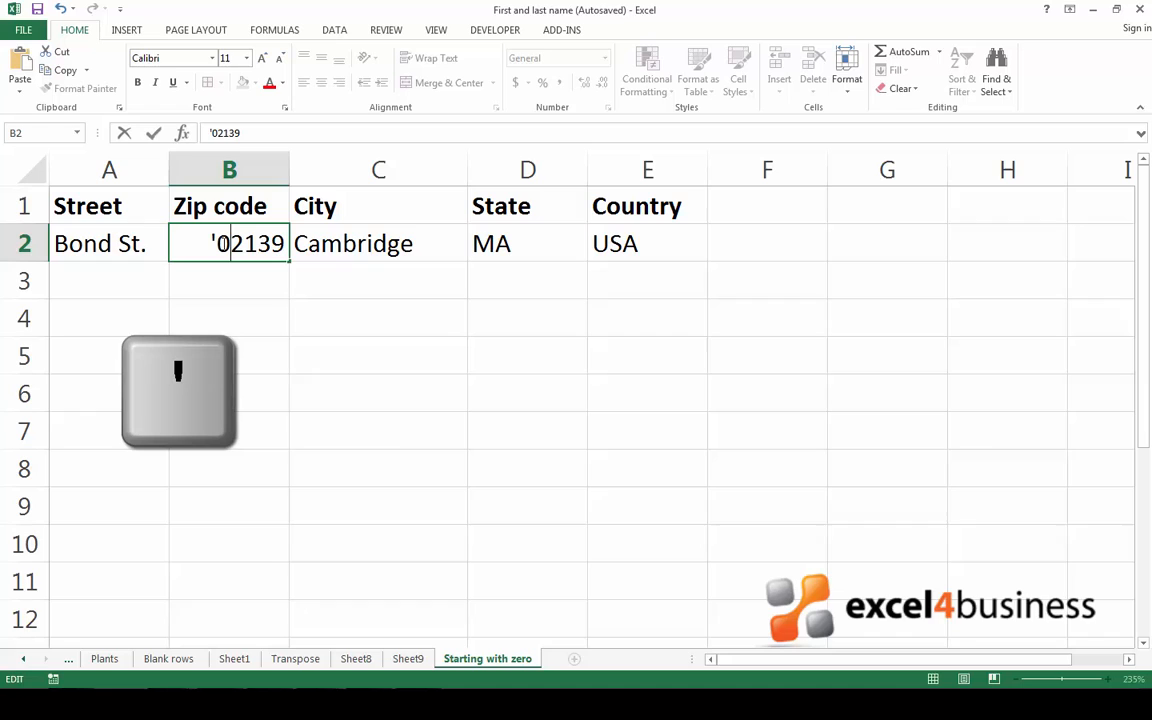
key(Return)
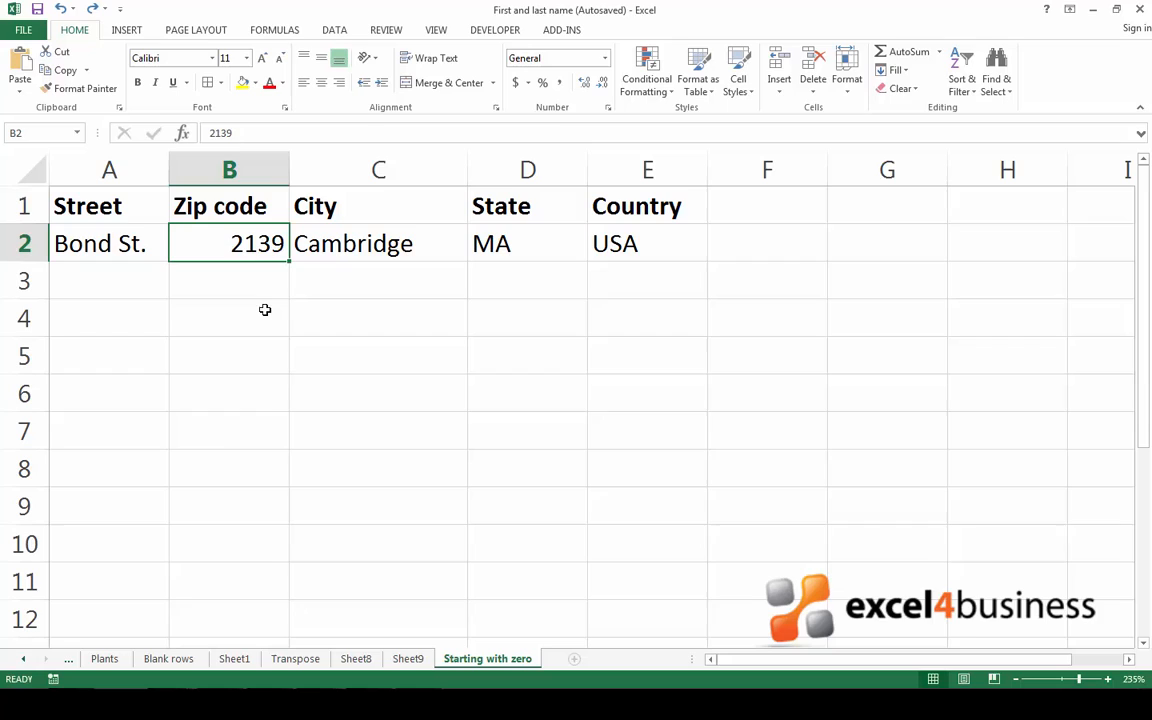
mouse_move(258, 244)
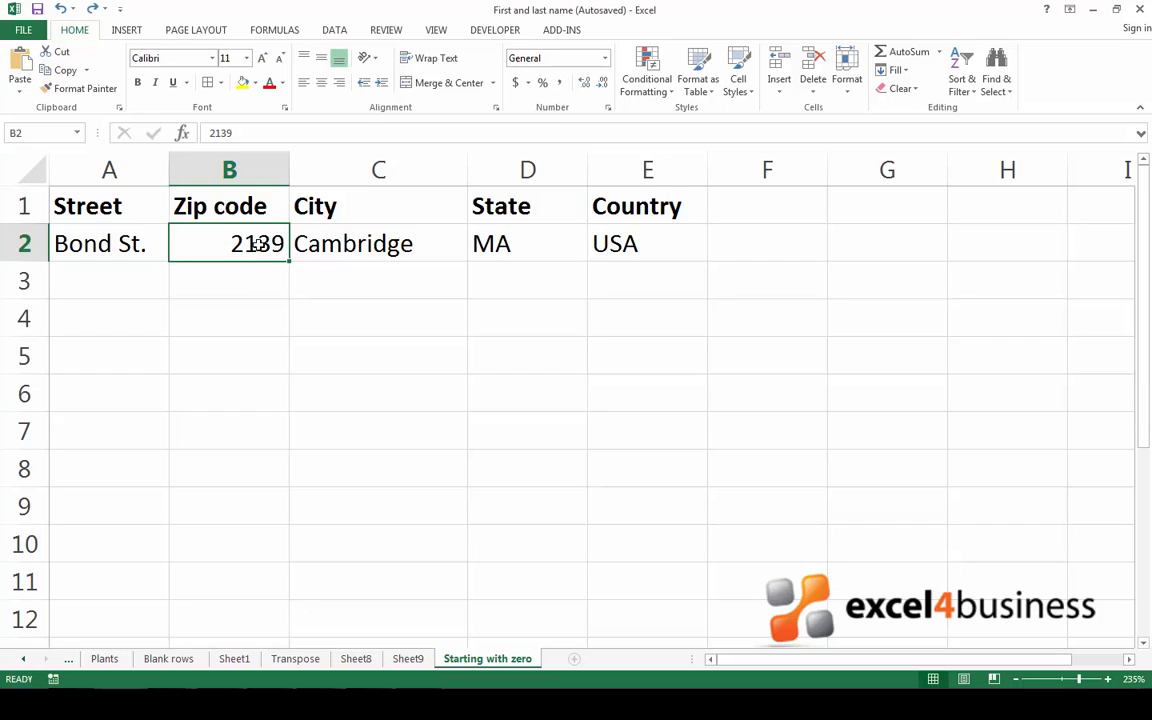
Format cell B2 with the Text number category via Format Cells
right_click(258, 244)
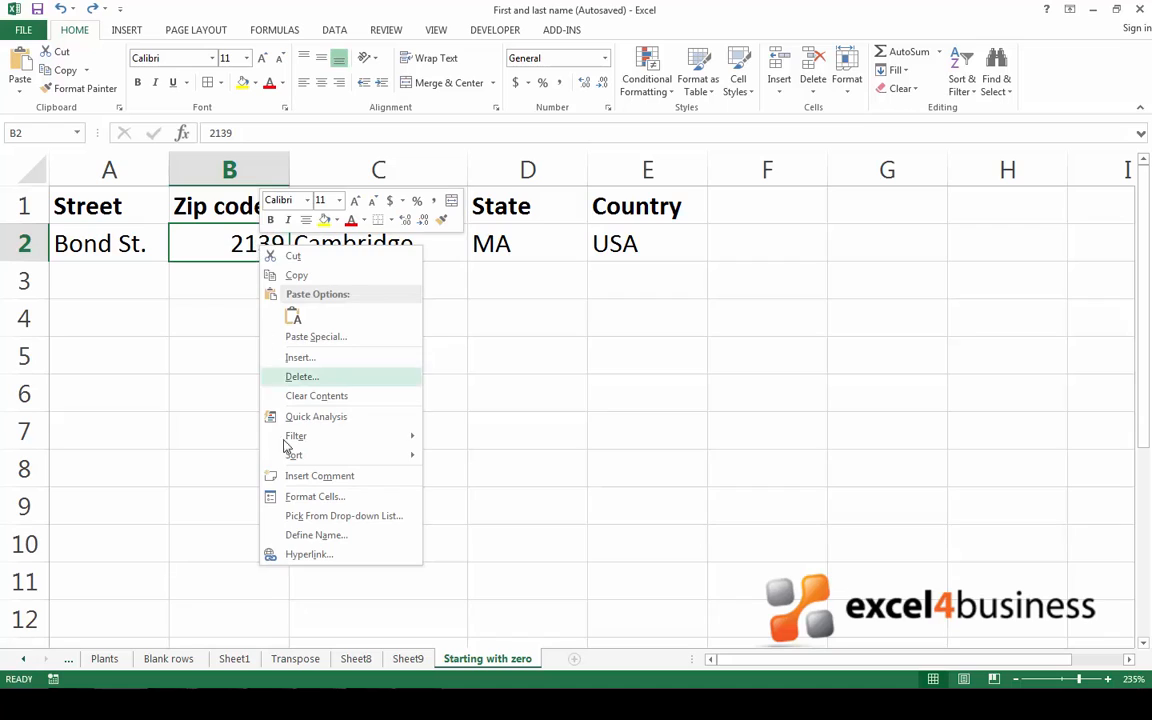
click(316, 496)
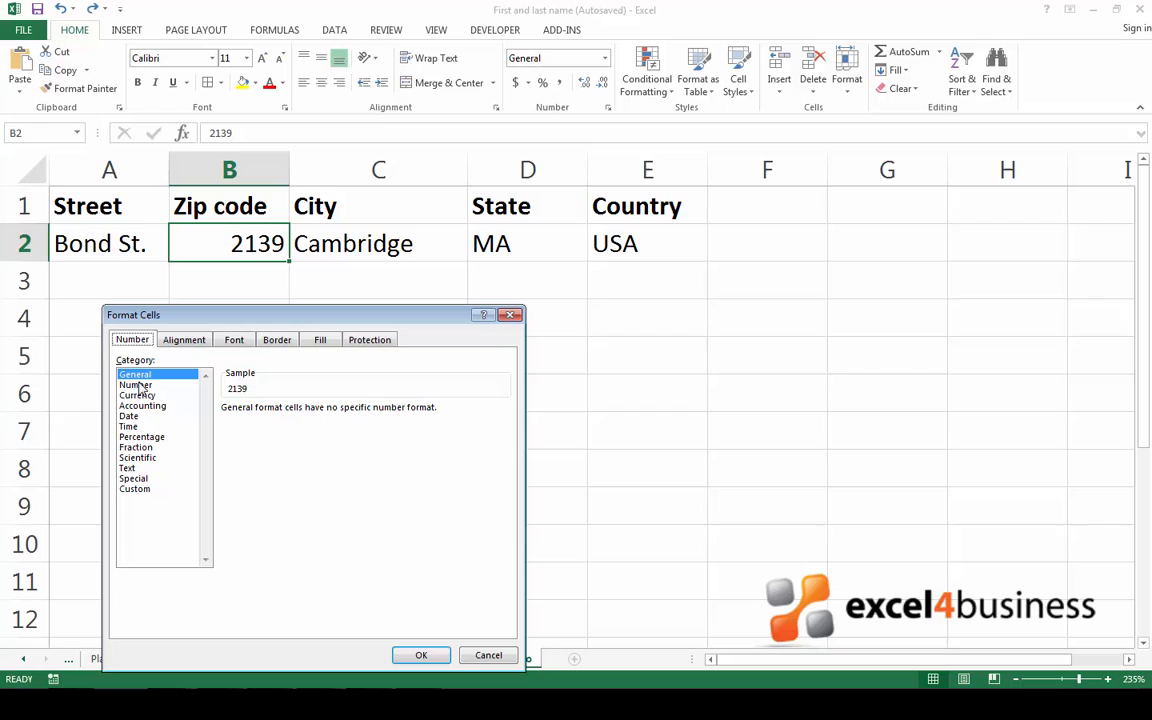
mouse_move(140, 472)
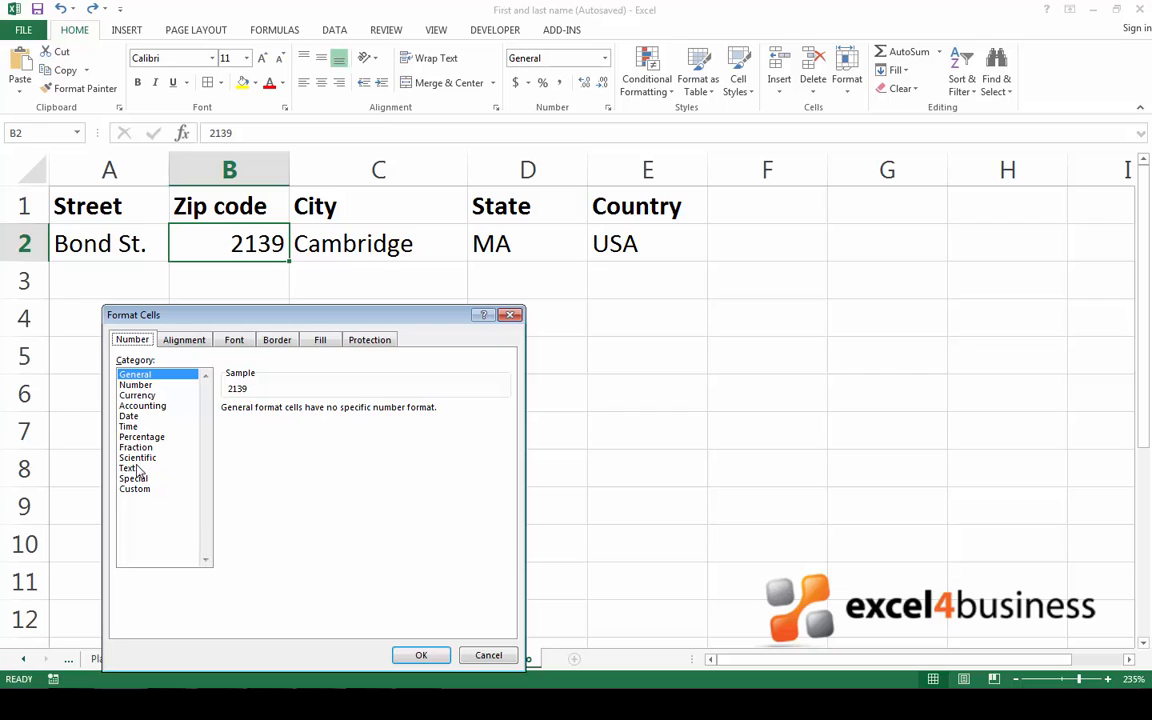
click(128, 468)
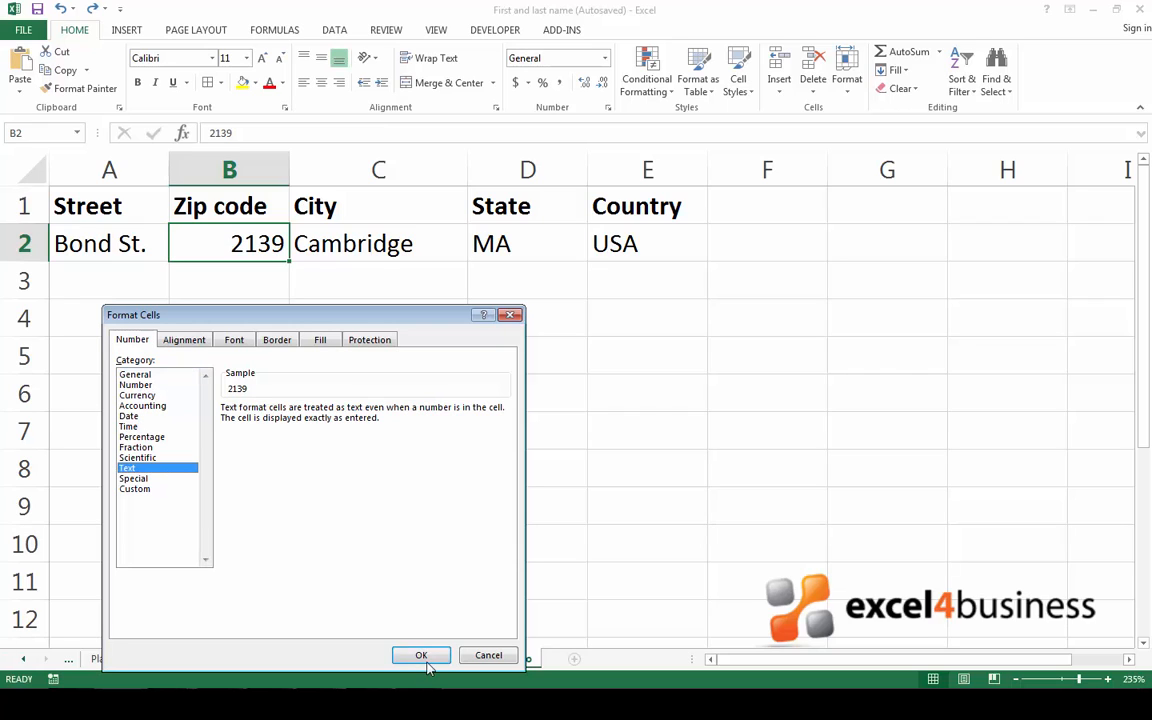
click(420, 656)
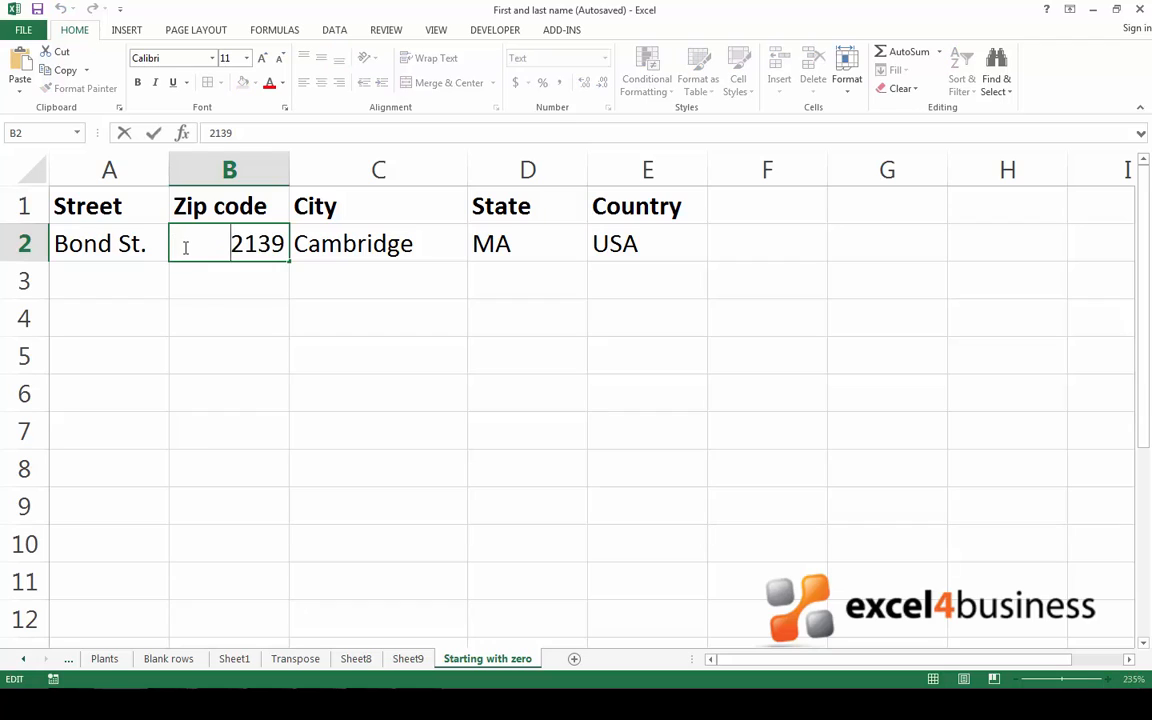
Re-enter the zip code as 02139 so the leading zero is kept
text(0)
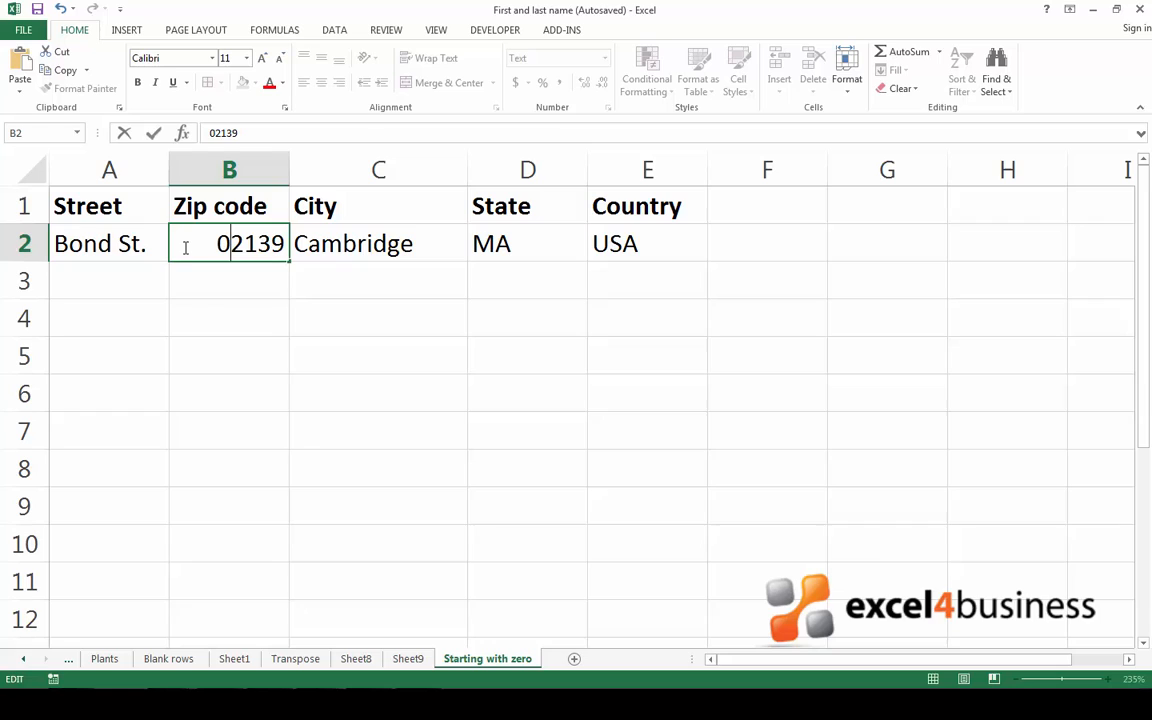
key(Return)
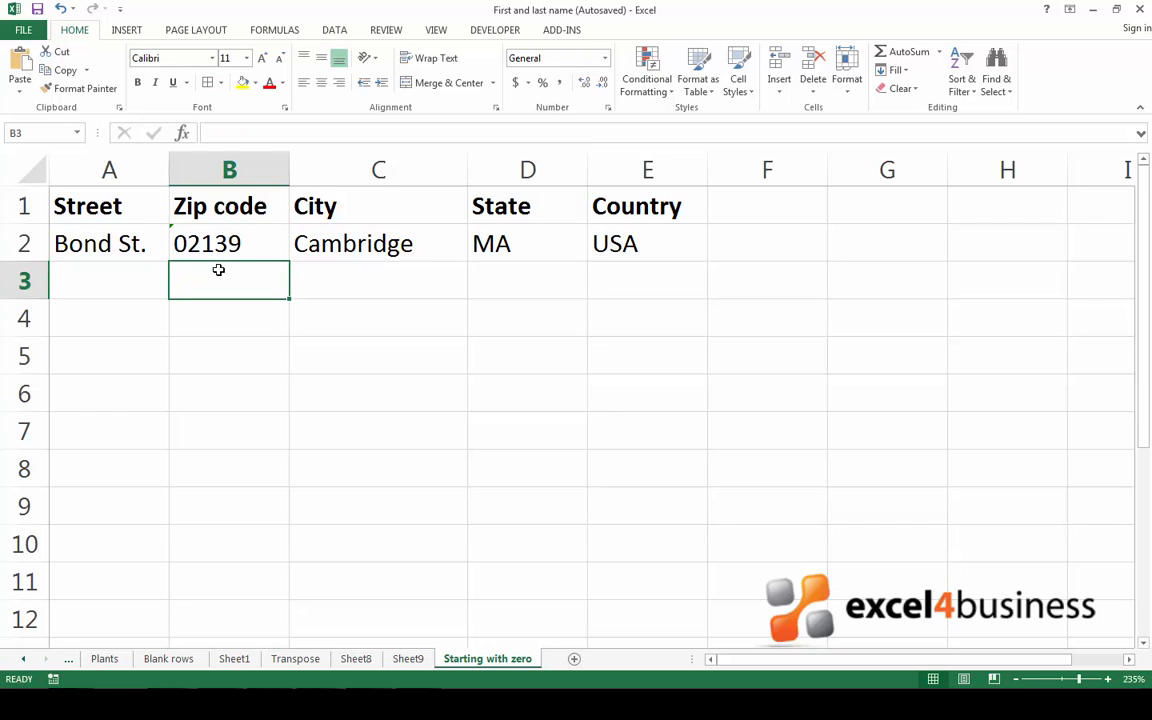